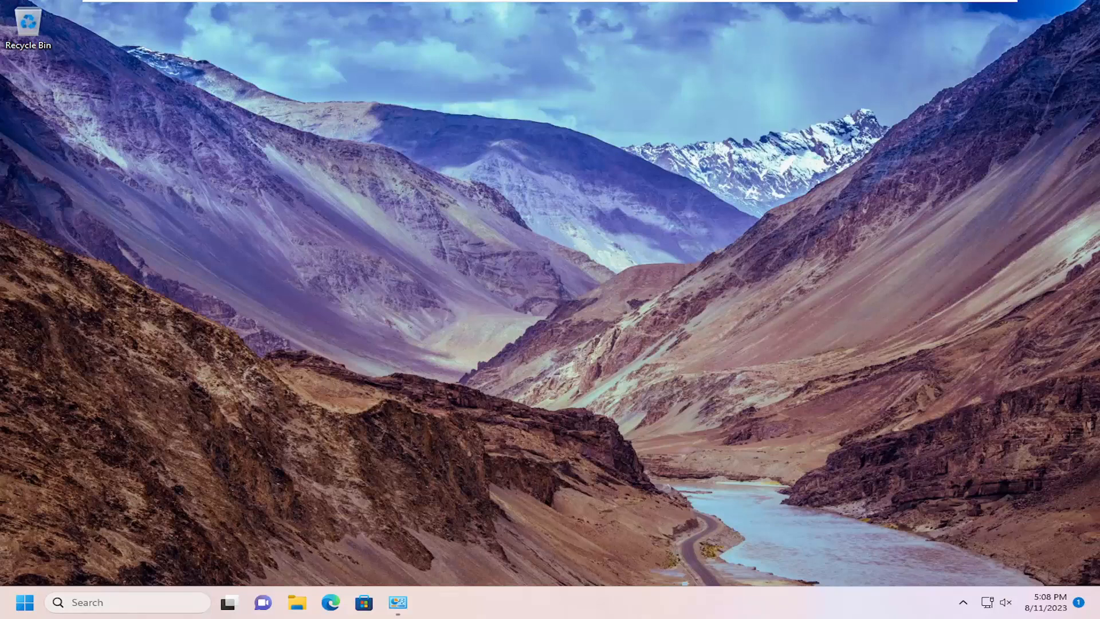
- Search the taskbar for 'control panel' so Control Panel shows as the best match
{"action": "type", "text": "command Prompt"}
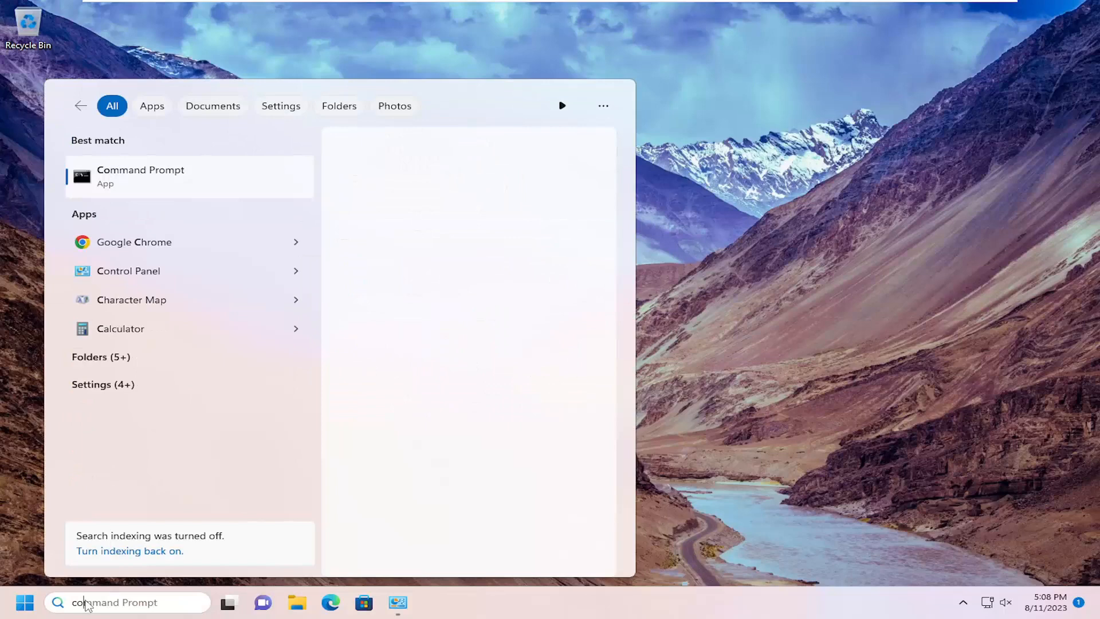
{"action": "type", "text": "control panel"}
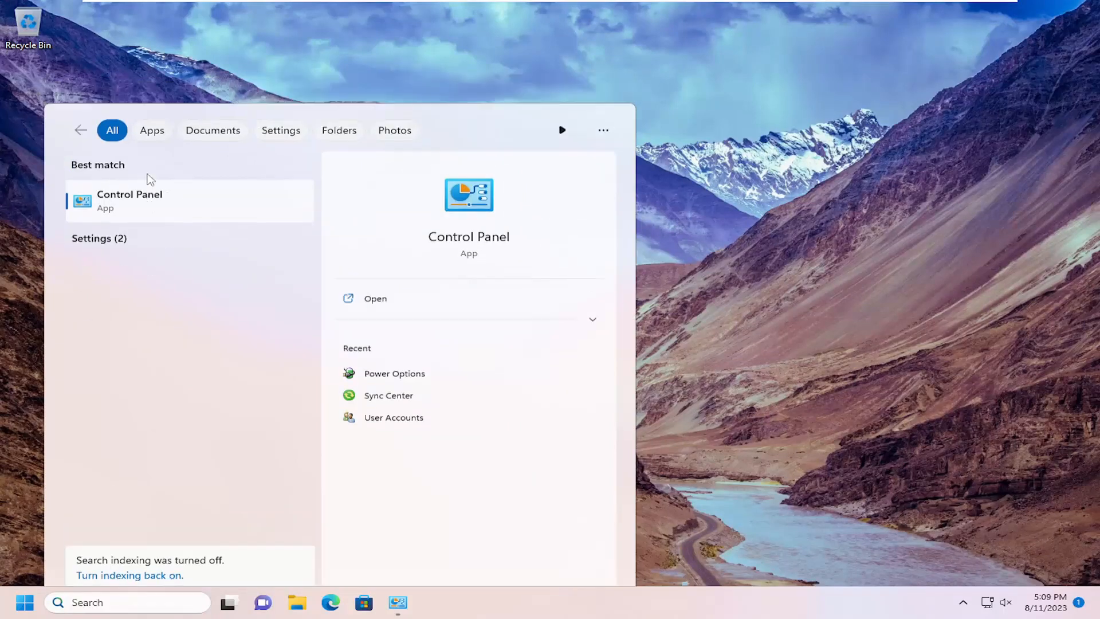
- From Control Panel's Power Options, reach the Balanced plan's Edit Plan Settings page
{"action": "left_click", "coordinate": [375, 298]}
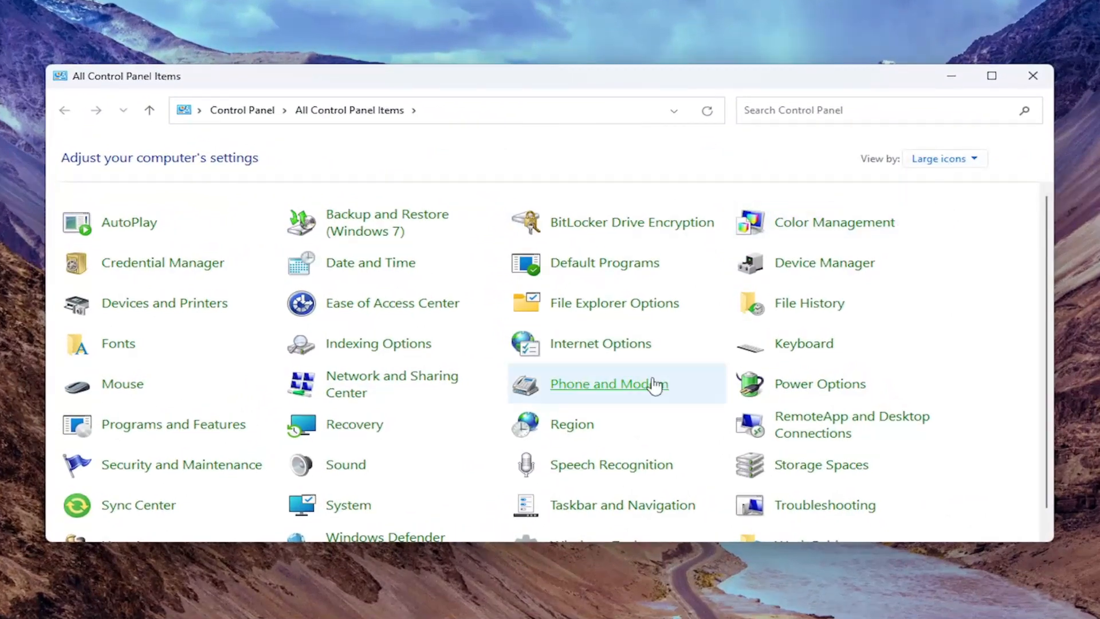
{"action": "mouse_move", "coordinate": [819, 384]}
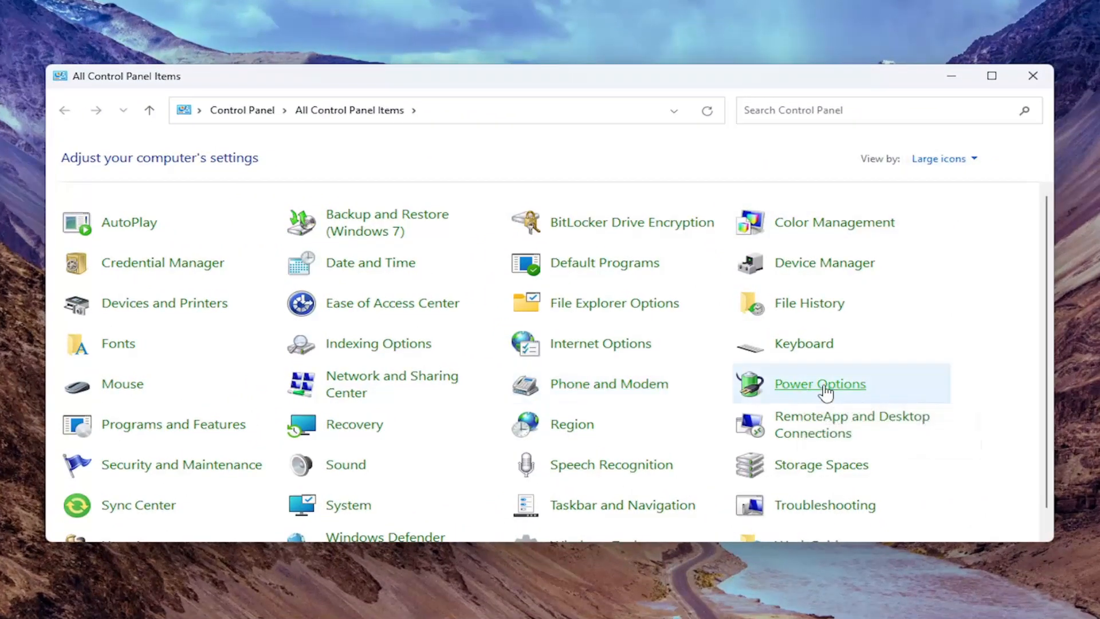
{"action": "left_click", "coordinate": [817, 383]}
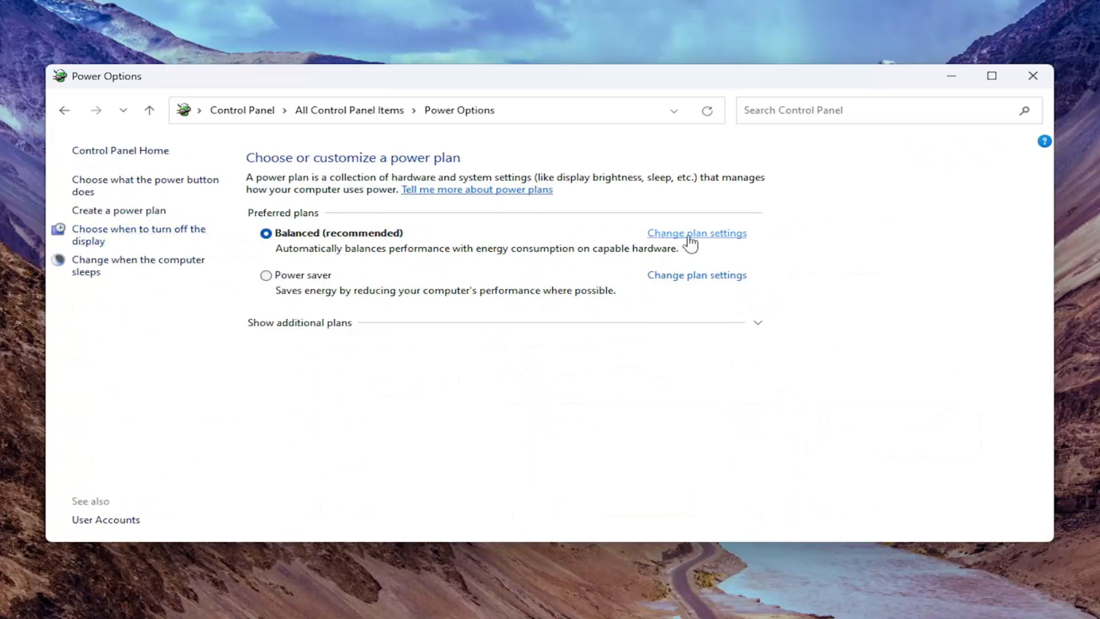
{"action": "mouse_move", "coordinate": [576, 240]}
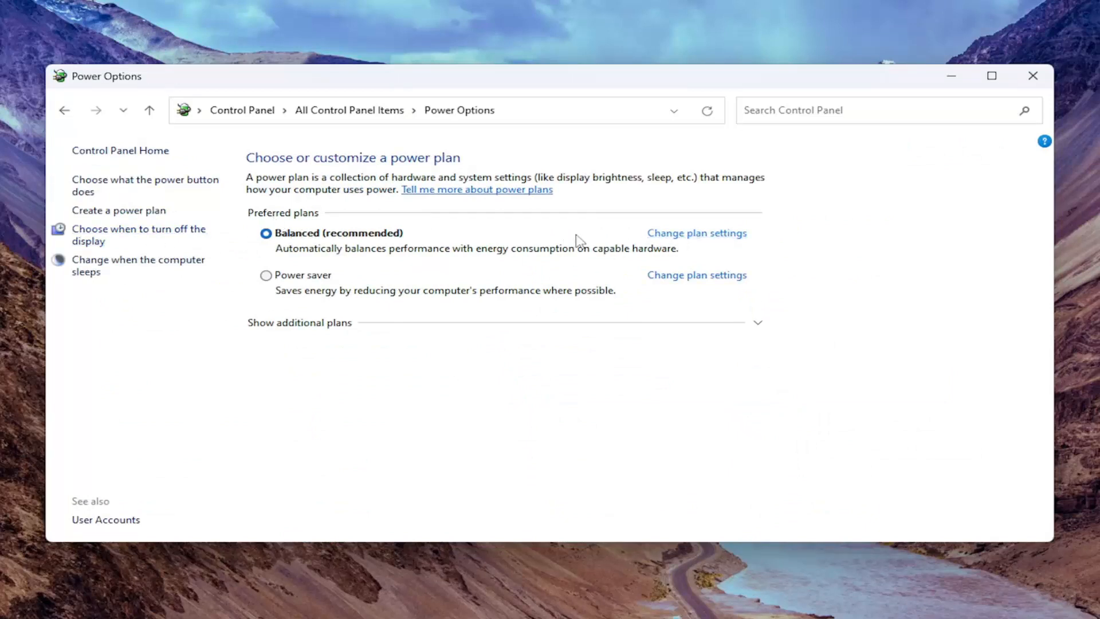
{"action": "left_click", "coordinate": [695, 232]}
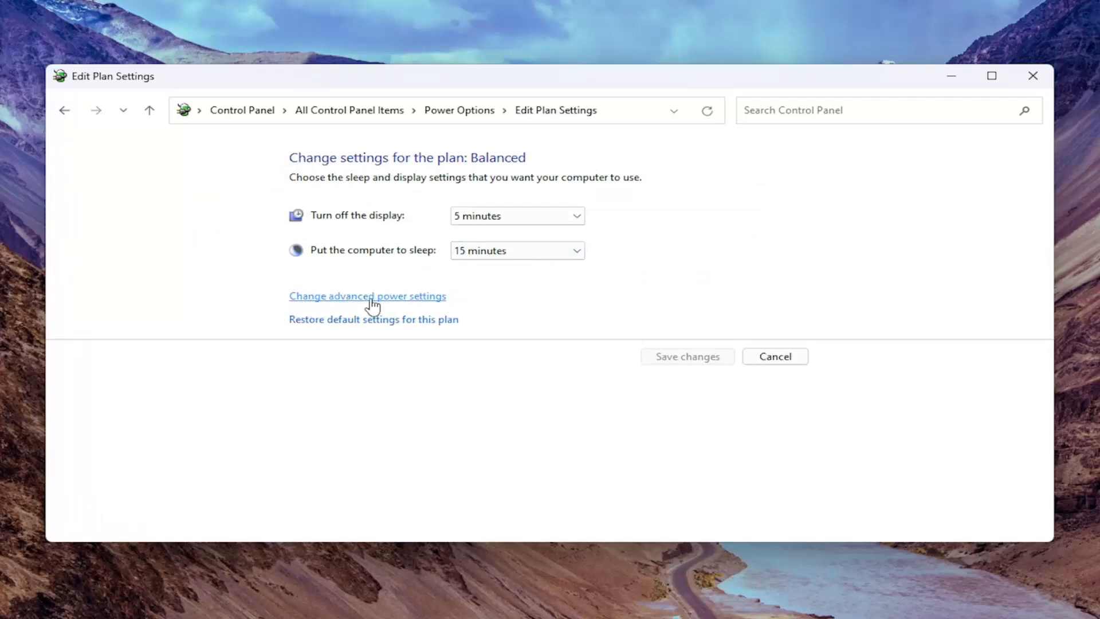
- In advanced power settings, expand Processor power management and select System cooling policy
{"action": "left_click", "coordinate": [367, 296]}
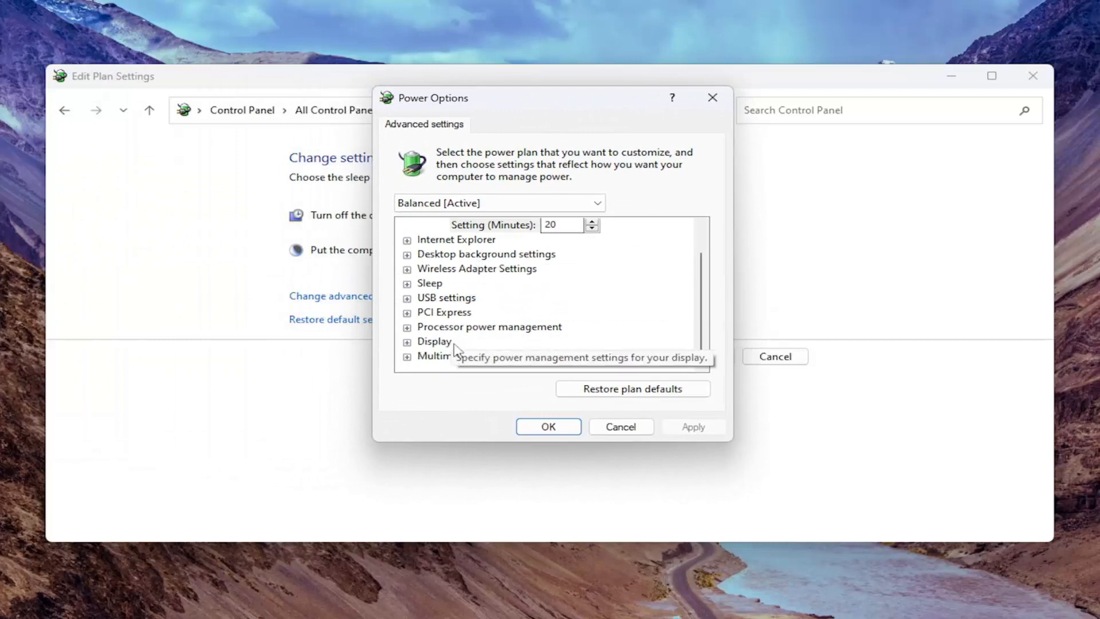
{"action": "left_click", "coordinate": [407, 327]}
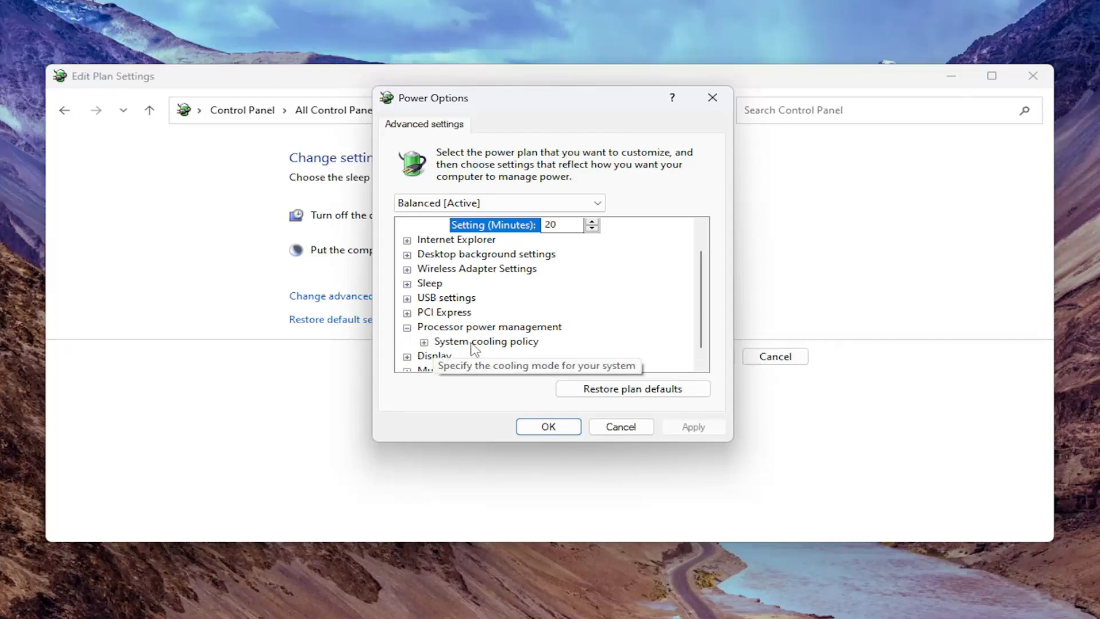
{"action": "left_click", "coordinate": [485, 341]}
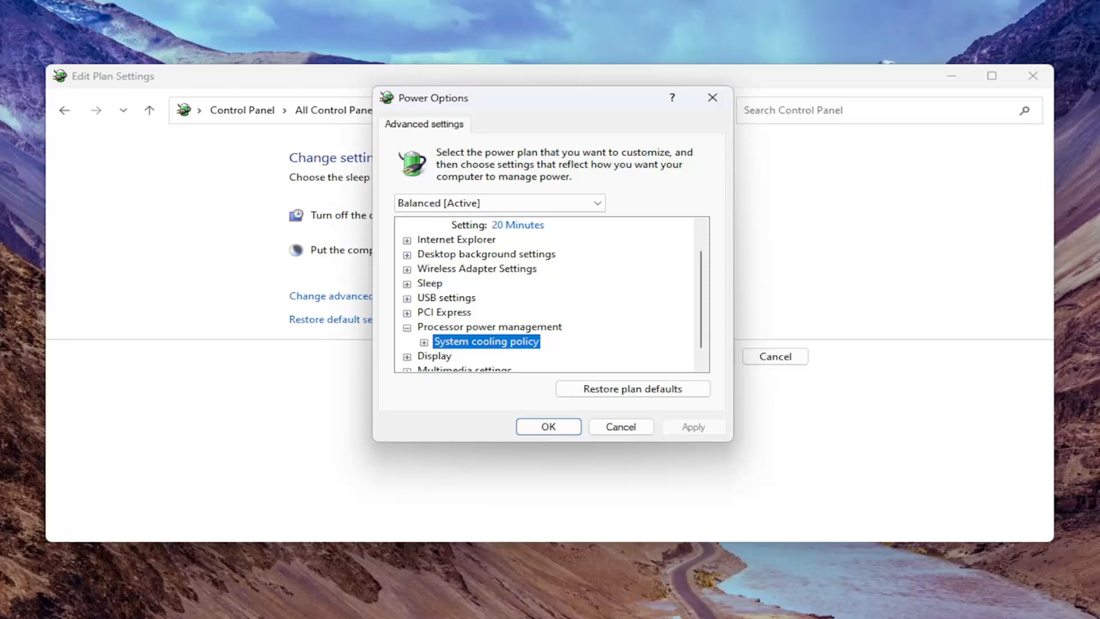
{"action": "mouse_move", "coordinate": [463, 341]}
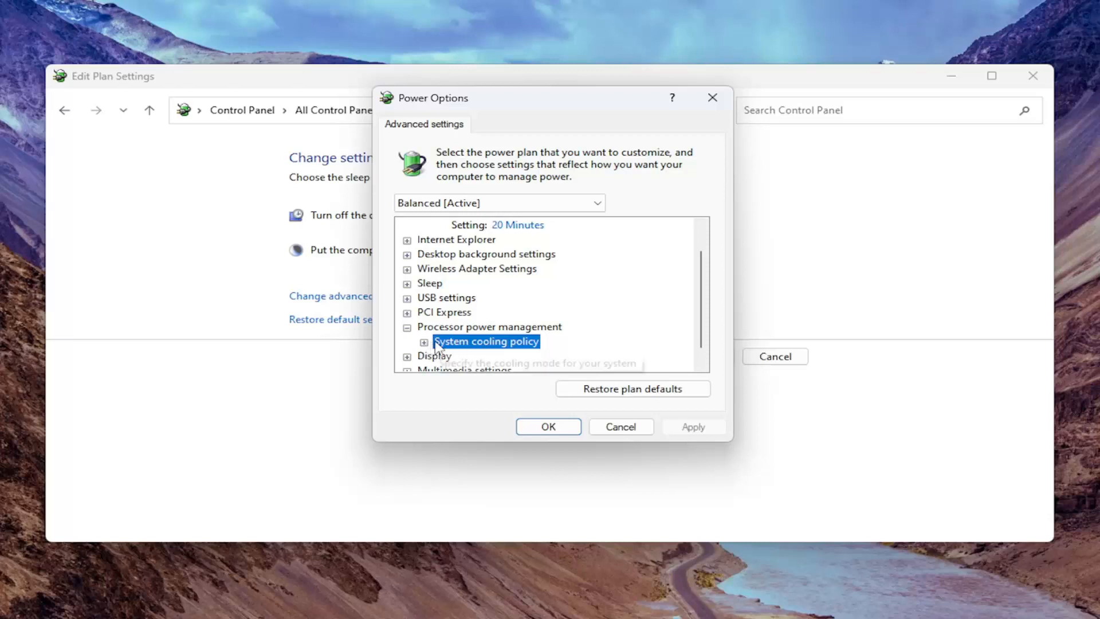
- Expand System cooling policy and reveal its Passive/Active setting choices
{"action": "left_click", "coordinate": [424, 342]}
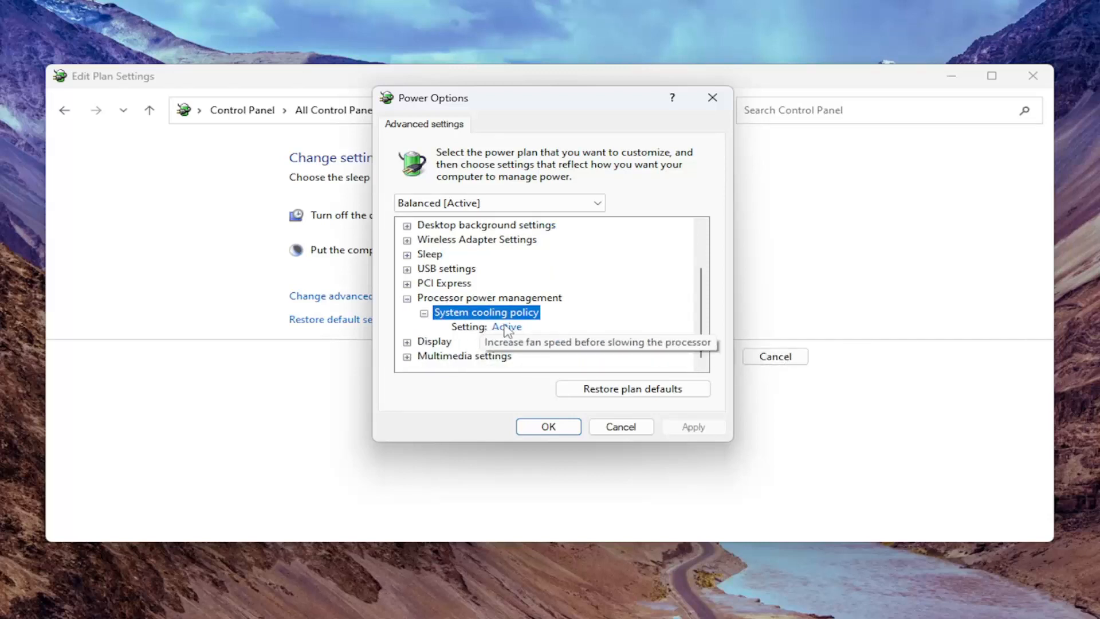
{"action": "left_click", "coordinate": [525, 326]}
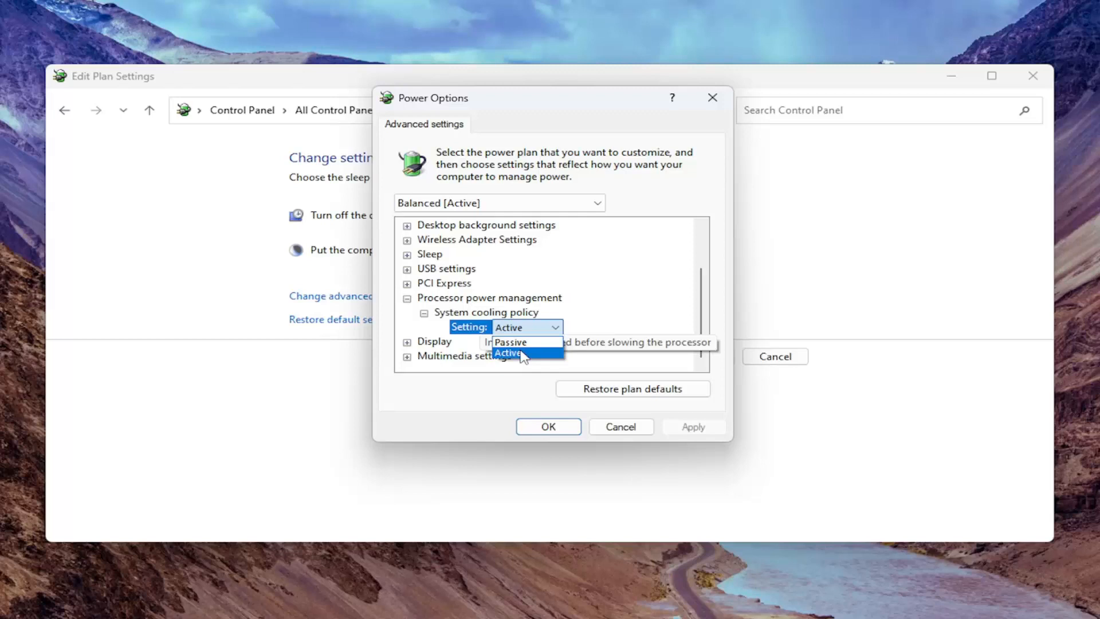
{"action": "mouse_move", "coordinate": [510, 342]}
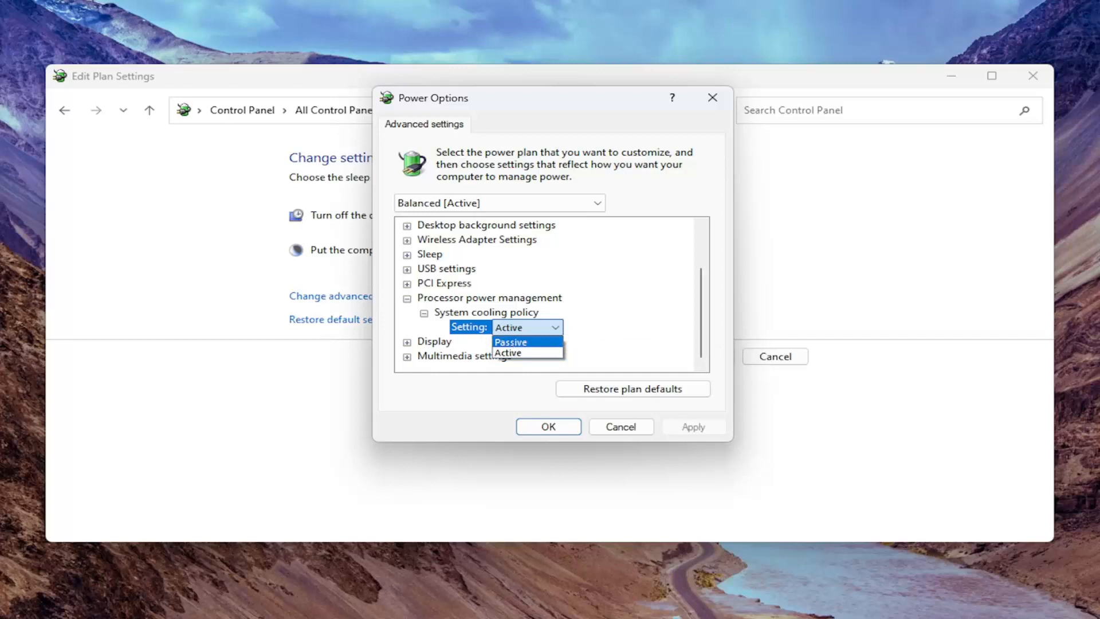
{"action": "mouse_move", "coordinate": [572, 309]}
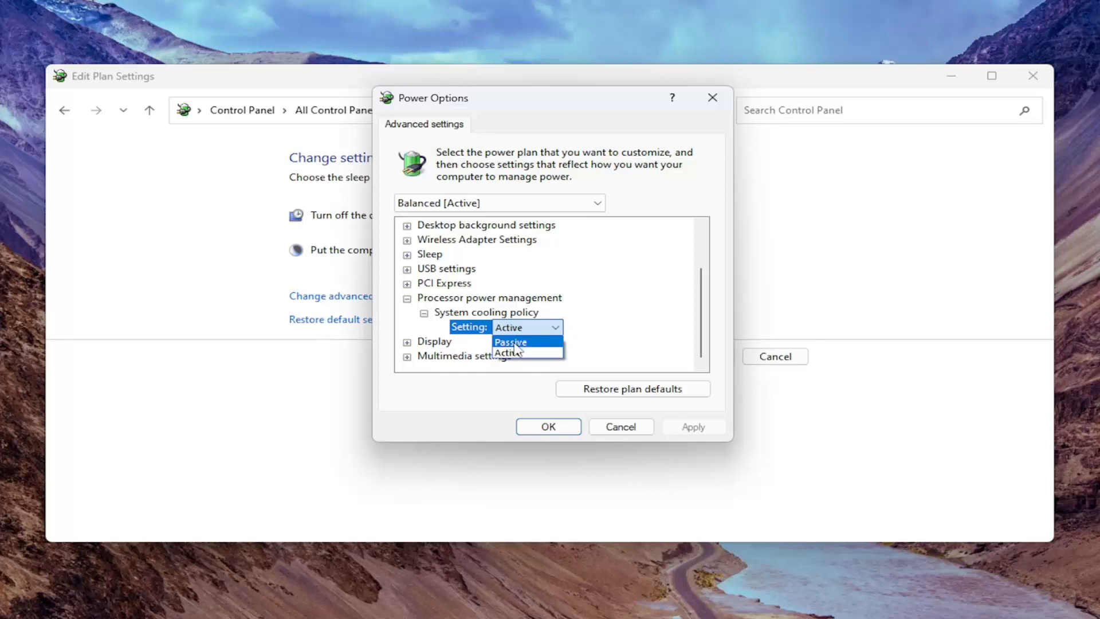
{"action": "mouse_move", "coordinate": [508, 352]}
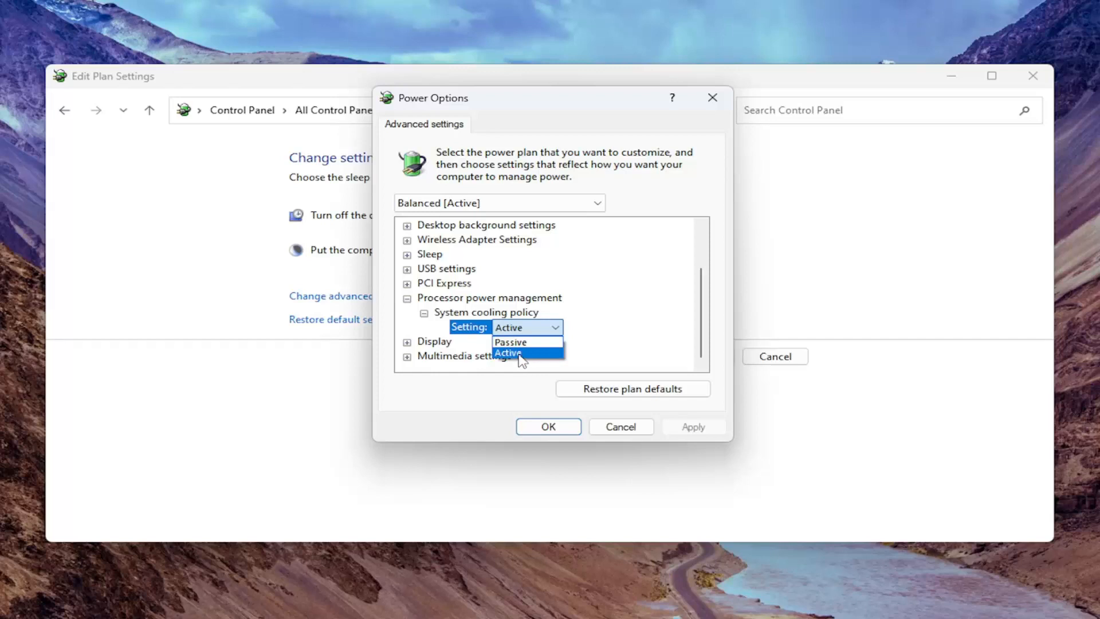
{"action": "mouse_move", "coordinate": [519, 357]}
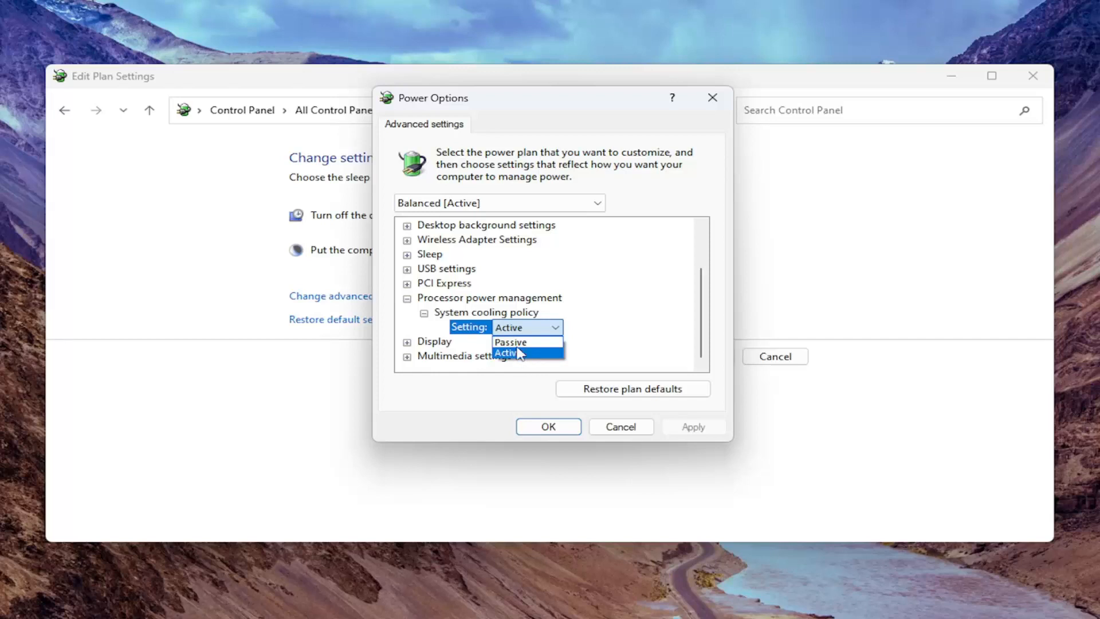
{"action": "mouse_move", "coordinate": [511, 342]}
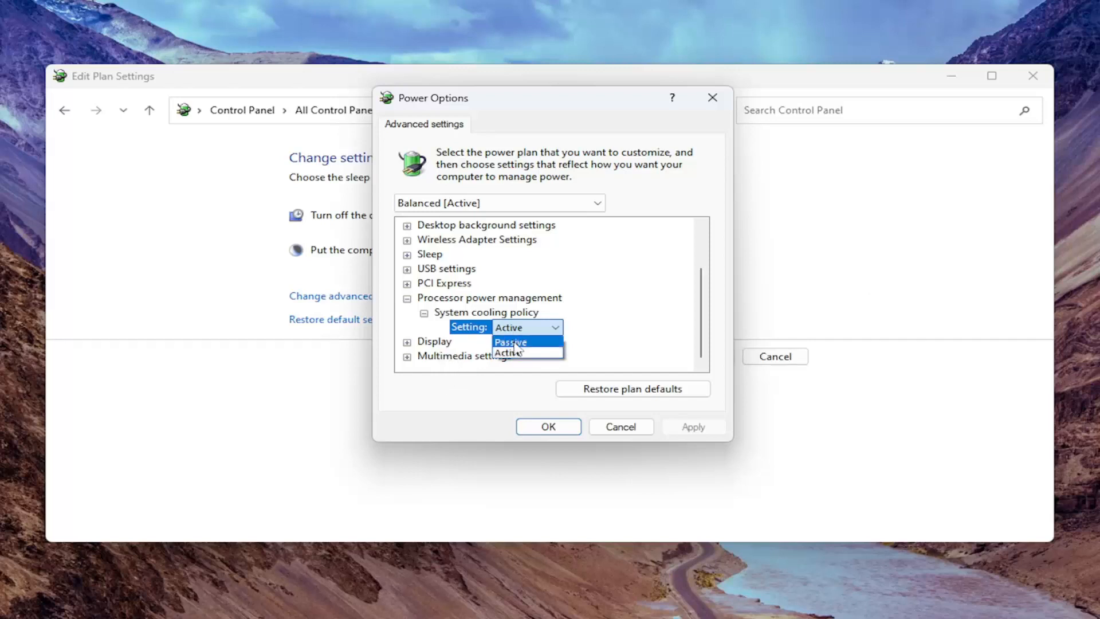
- Set System cooling policy to Active, apply it and close the Power Options dialog
{"action": "left_click", "coordinate": [509, 350]}
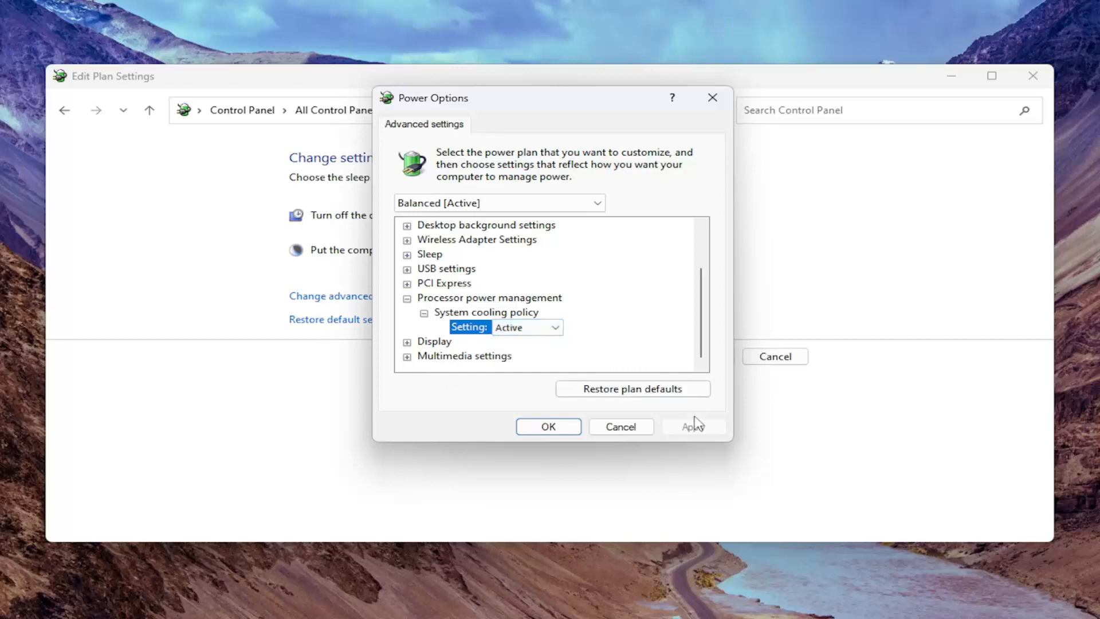
{"action": "left_click", "coordinate": [524, 326]}
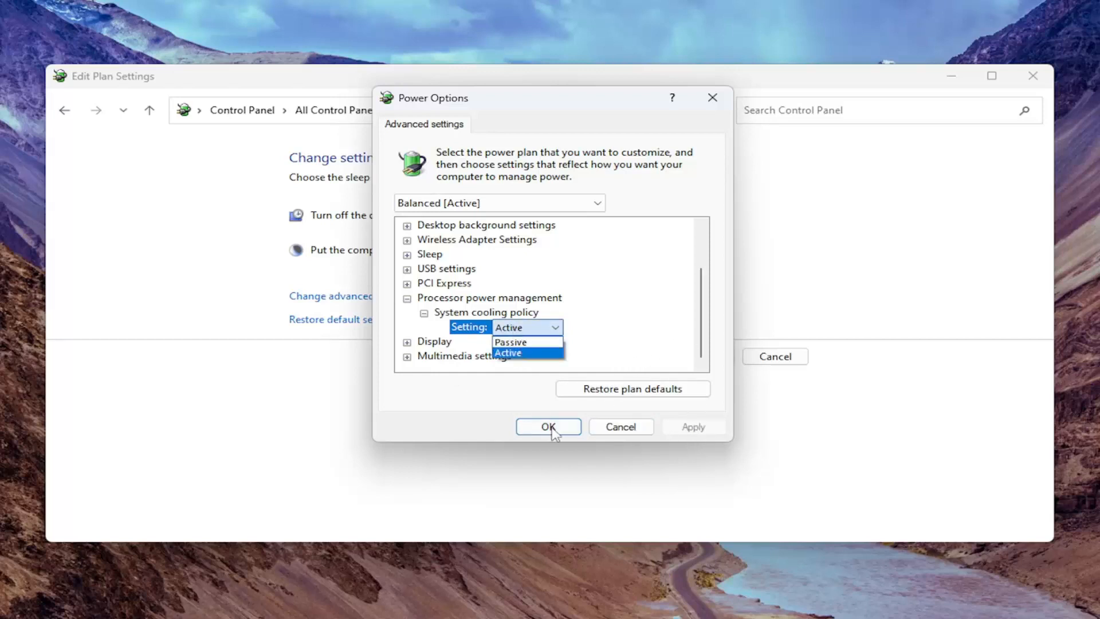
{"action": "left_click", "coordinate": [547, 427]}
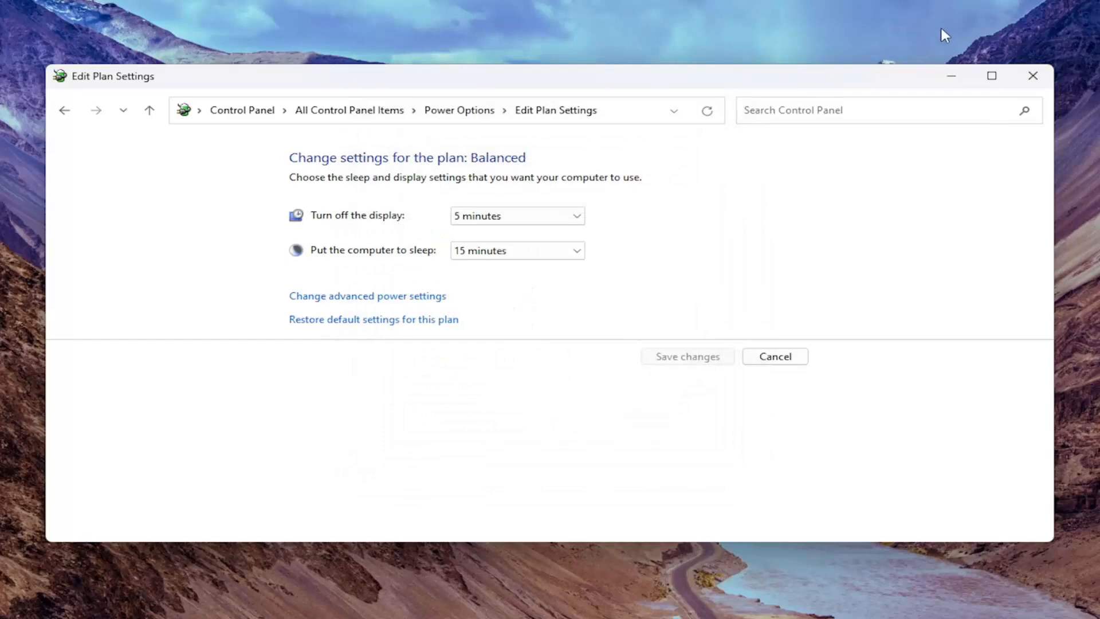